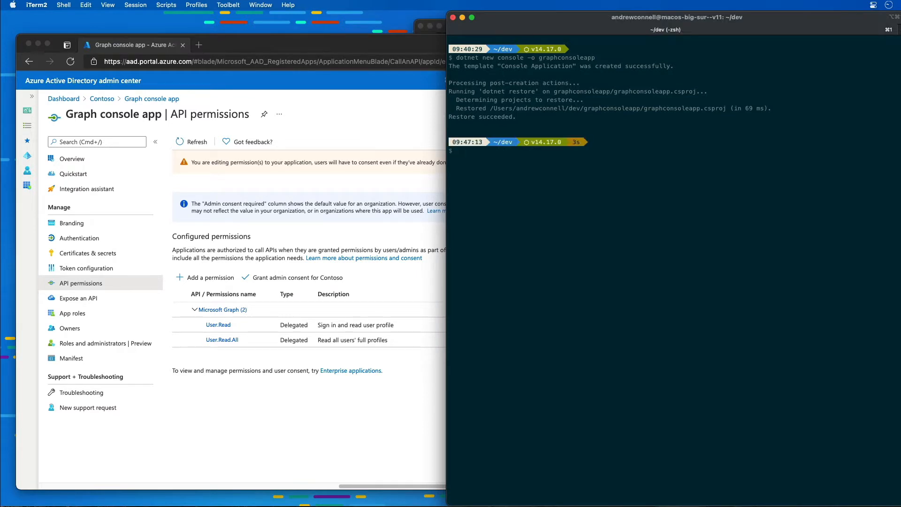
Enter the graphconsoleapp folder and add the Microsoft.Identity.Client package.
type("cd graphconsoleapp")
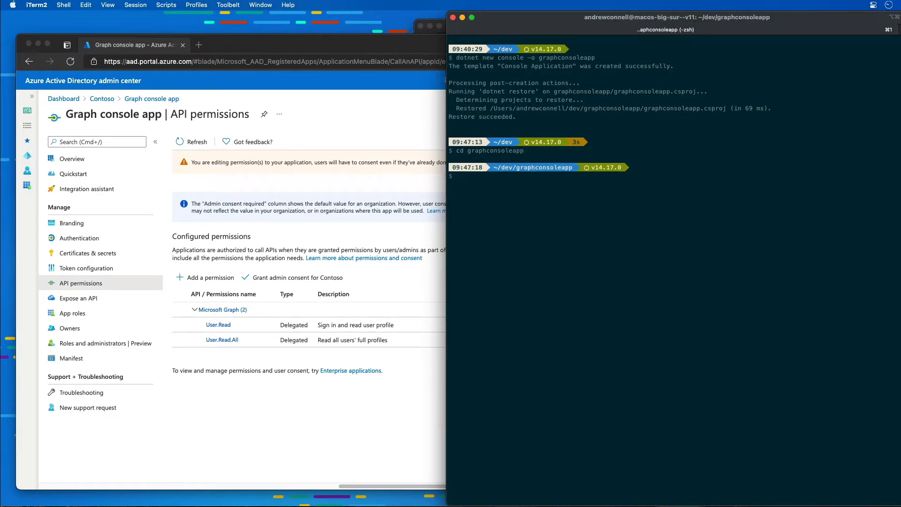
type("d")
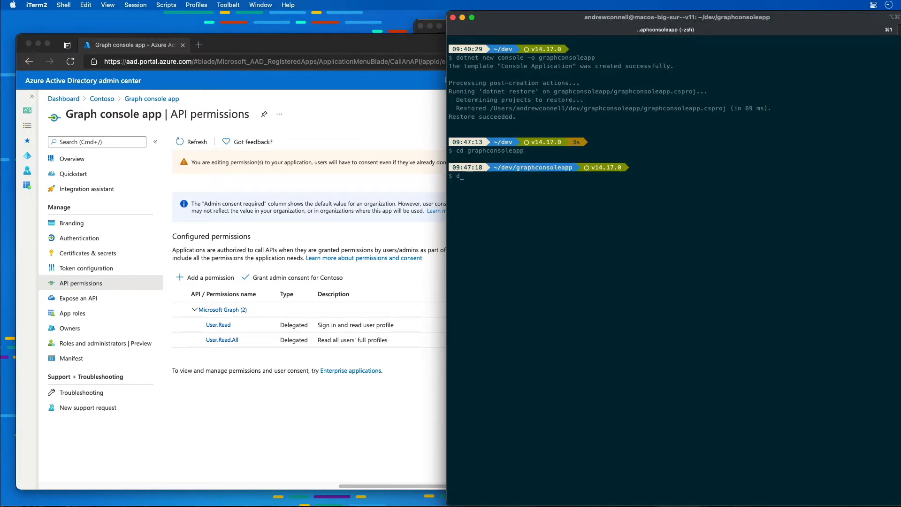
type("otnet")
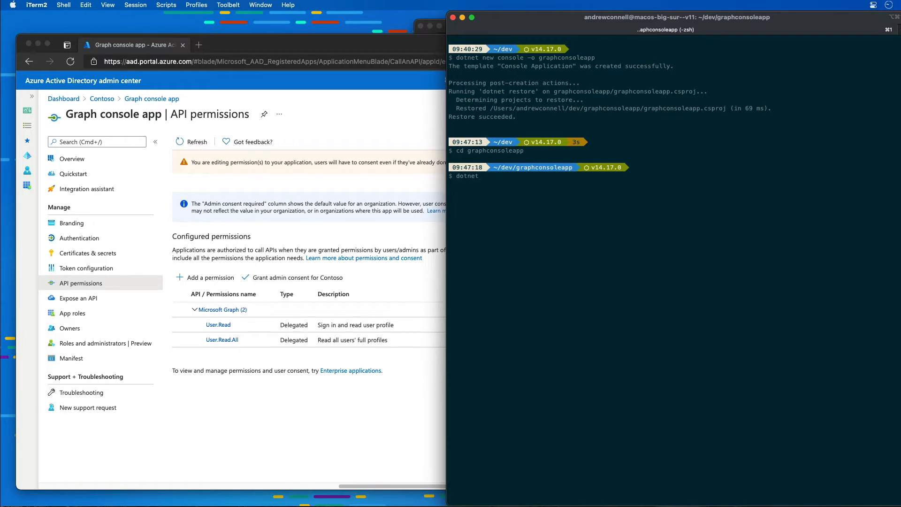
type("aad")
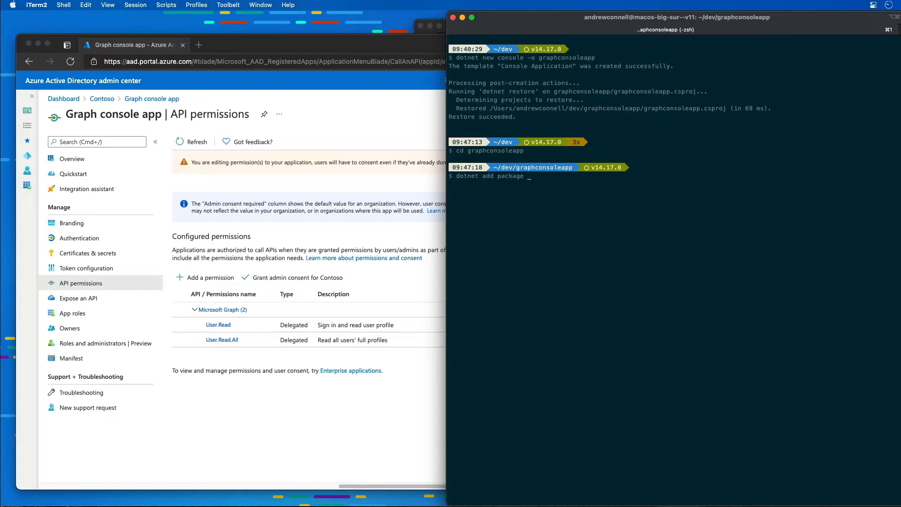
type("Microsoft.Identity.Client")
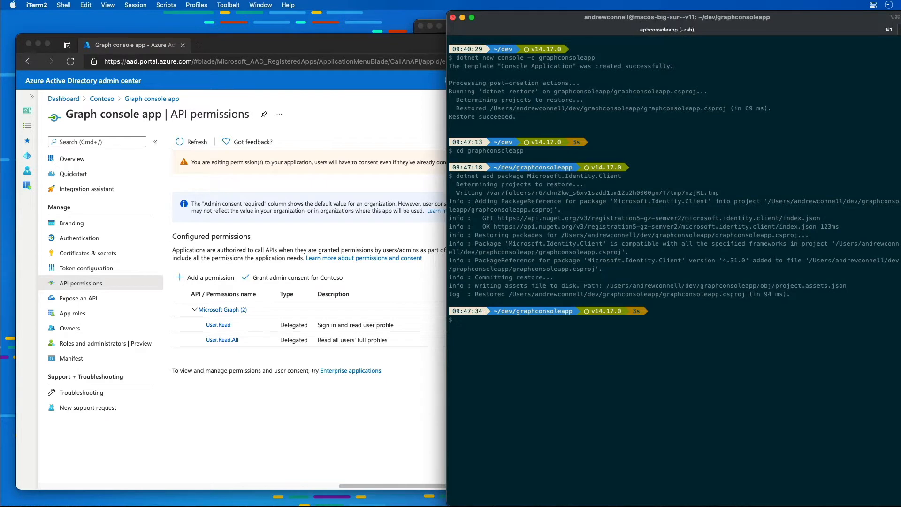
type("dotnet add package Microsoft.Identity.Clien")
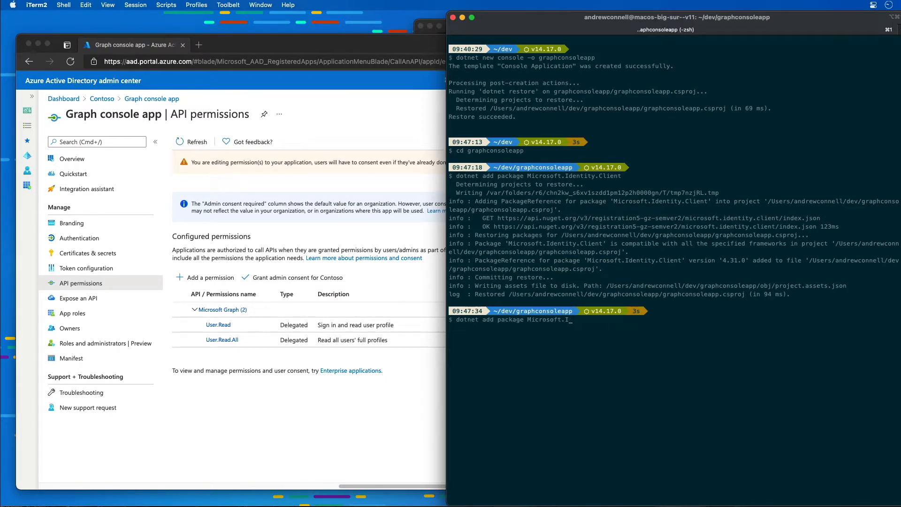
Add the Microsoft.Graph, Microsoft.Extensions.Configuration and Configuration.FileExtensions packages.
type("Graph")
type("dotnet add package Microsoft.")
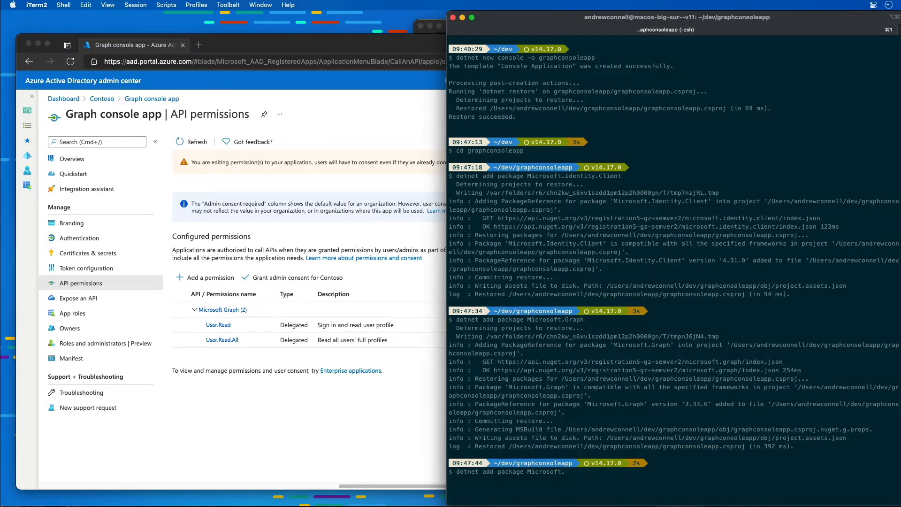
type("Extensions.Configuration")
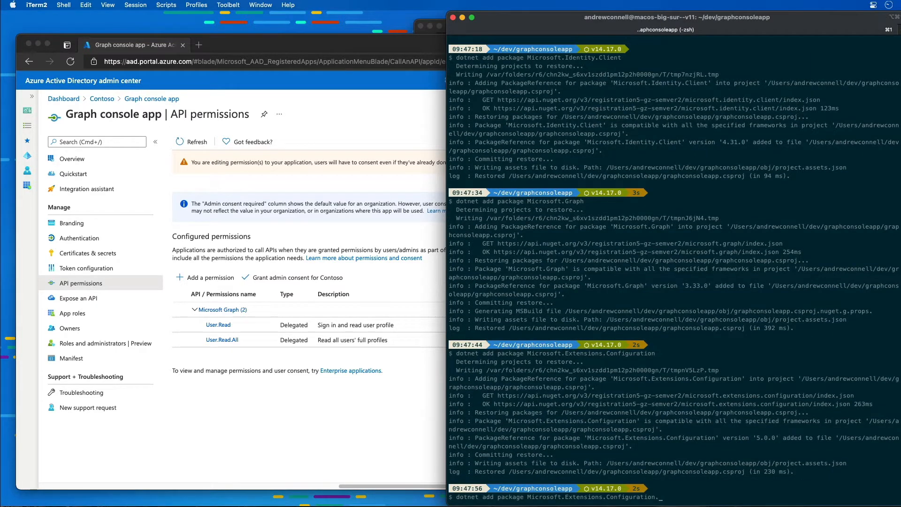
type(".FileExtensions")
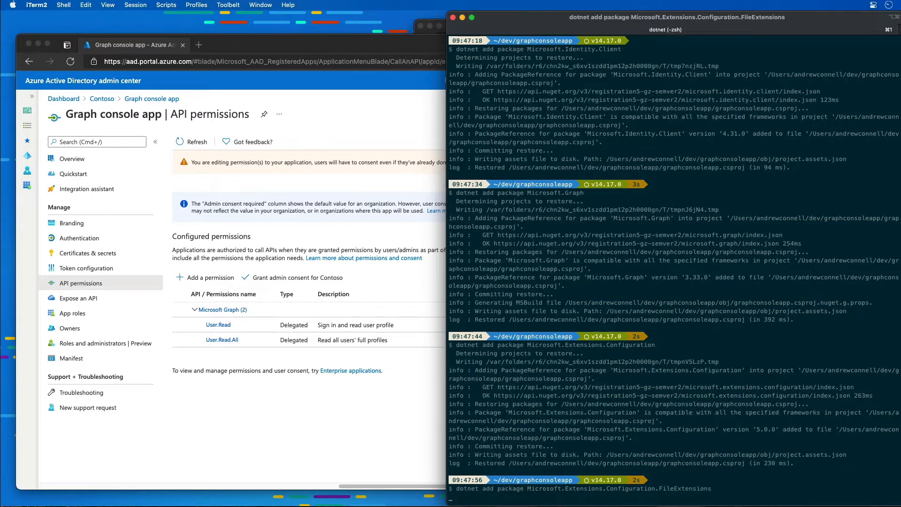
scroll("down", 3)
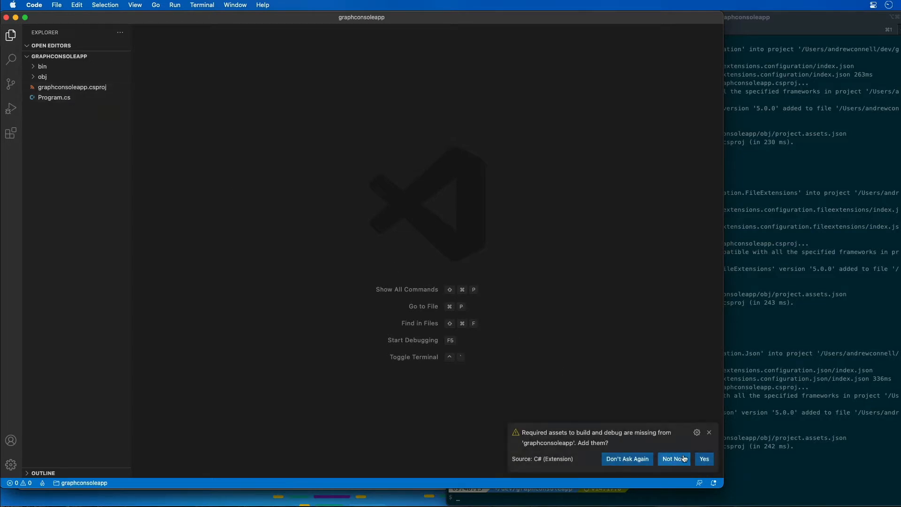
Accept the C# prompt to add the missing build and debug assets.
left_click(703, 458)
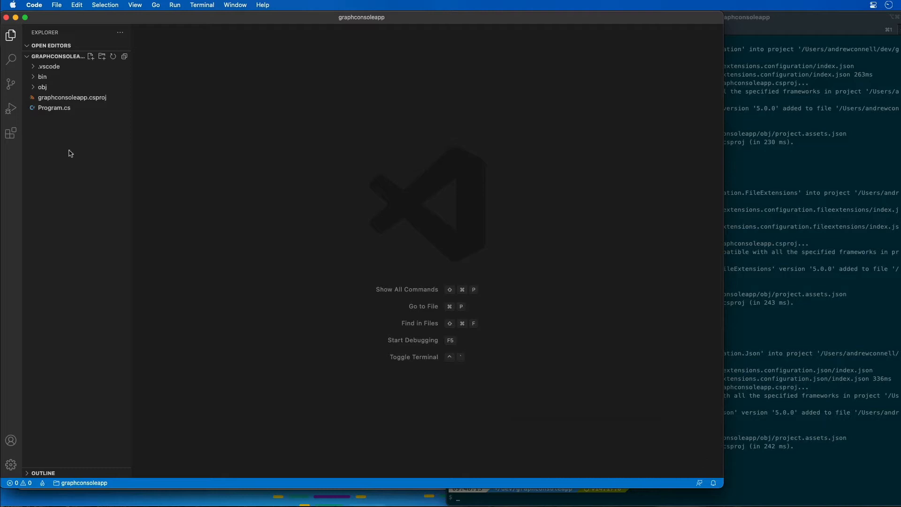
mouse_move(132, 165)
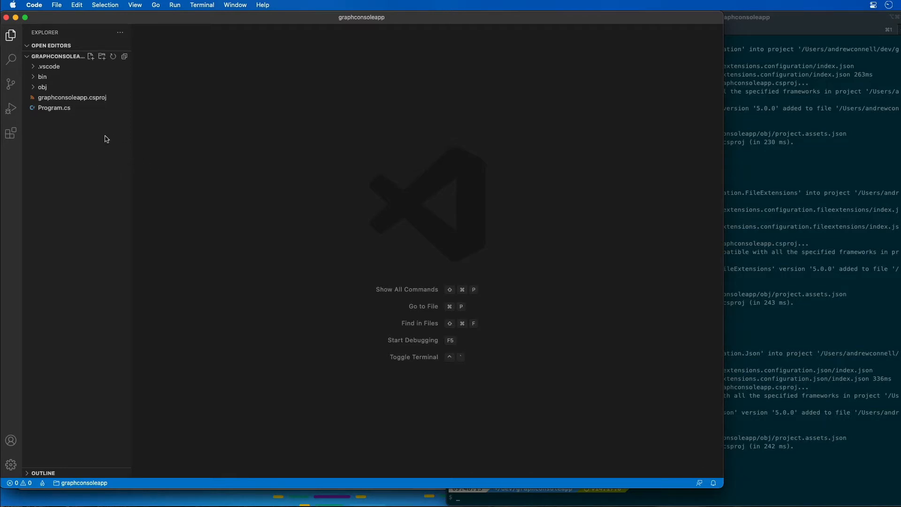
mouse_move(92, 139)
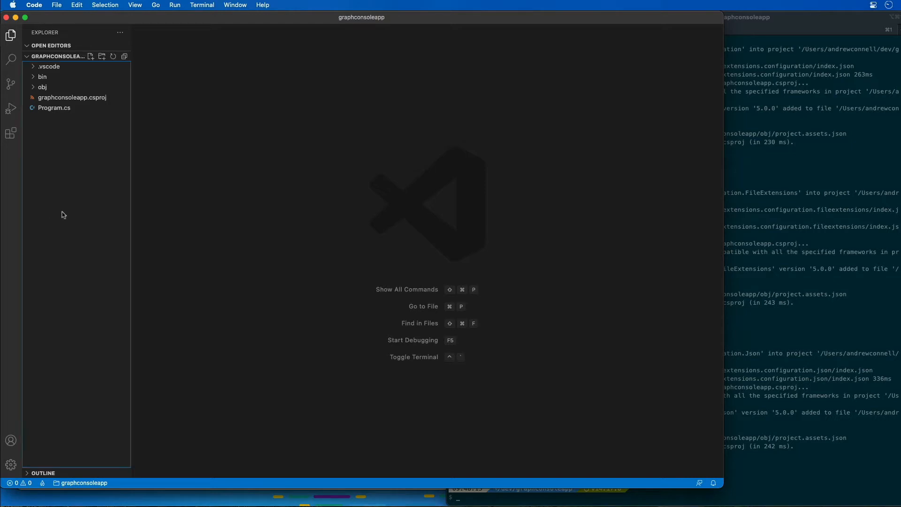
Add appsettings.json to the project with the placeholder tenantId, applicationSecret and other settings.
right_click(64, 215)
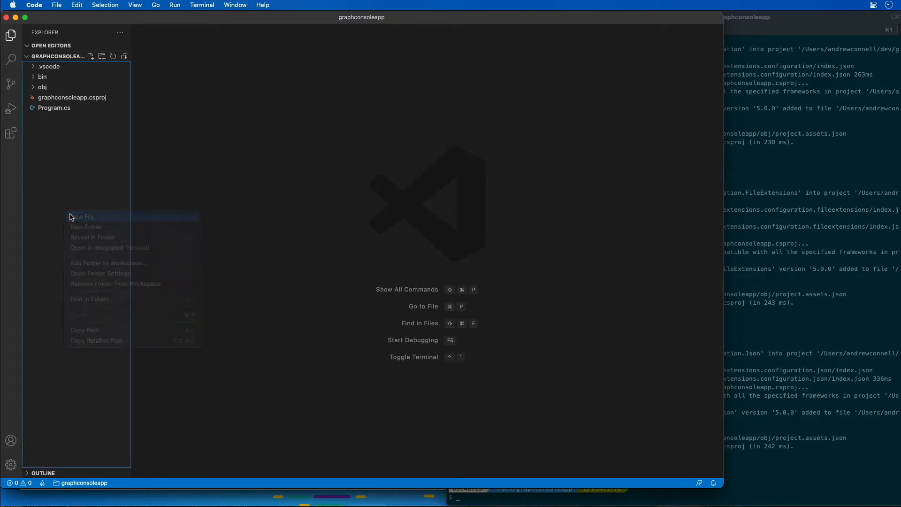
left_click(82, 217)
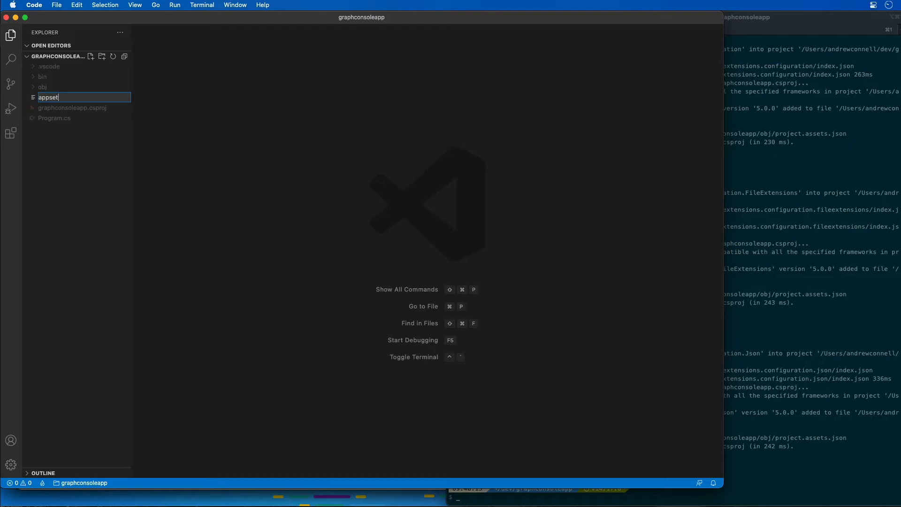
type("tings.json")
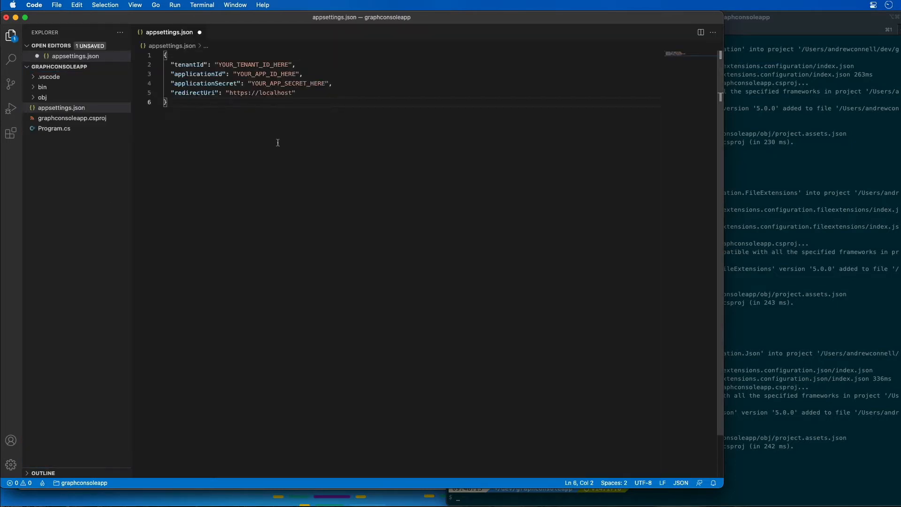
double_click(189, 65)
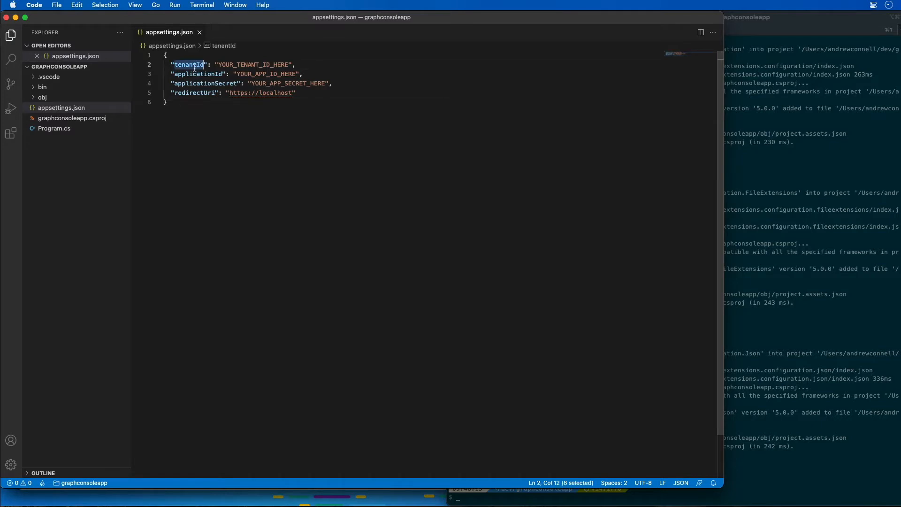
double_click(204, 84)
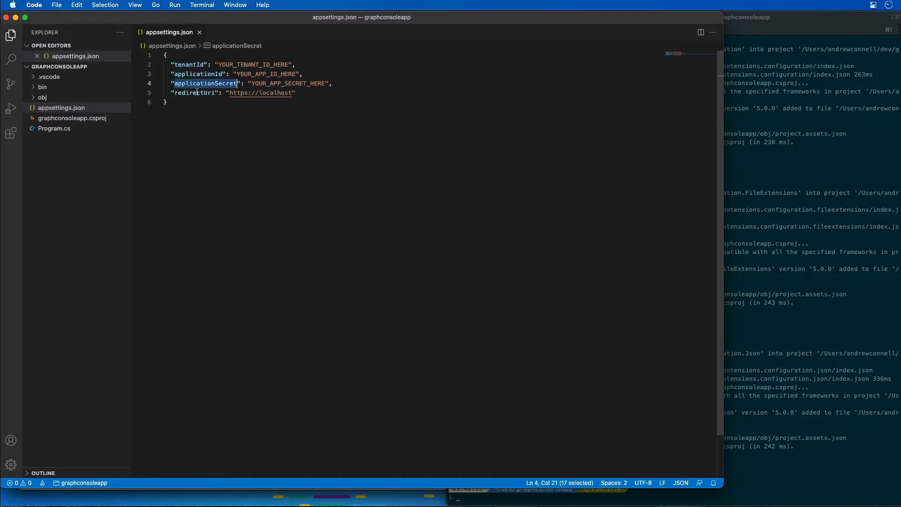
left_click(530, 249)
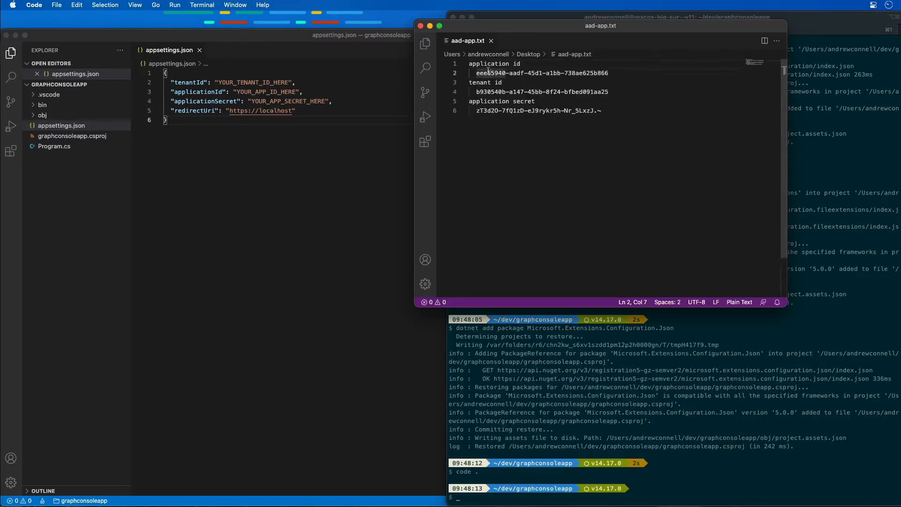
Copy the application id from the aad-app.txt notes into appsettings.json.
left_click_drag(476, 73, 608, 73)
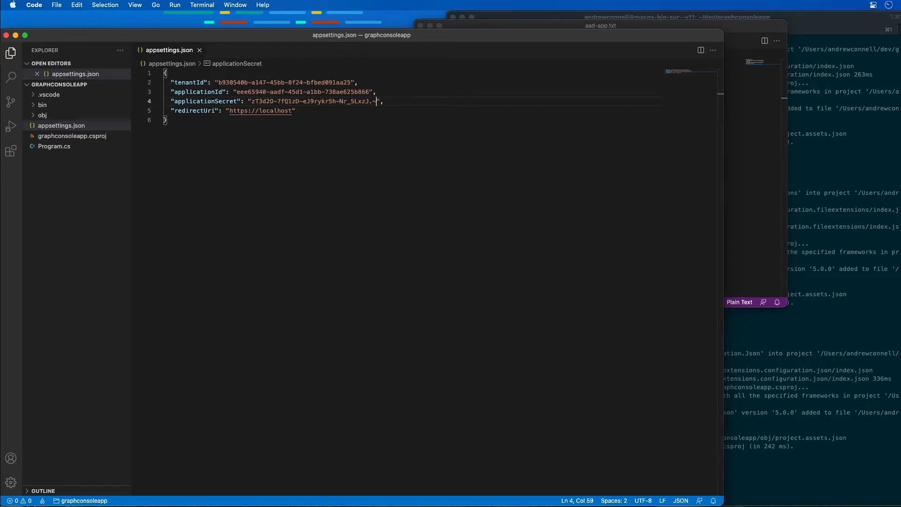
mouse_move(20, 247)
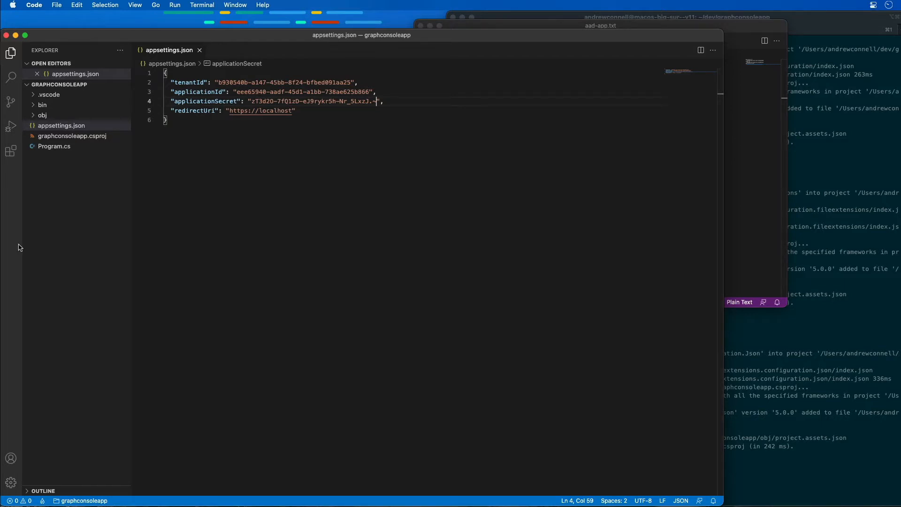
Create Helpers/AuthHelper.cs with the AuthHandler class, its authenticationProvider and SendAsync.
left_click(90, 84)
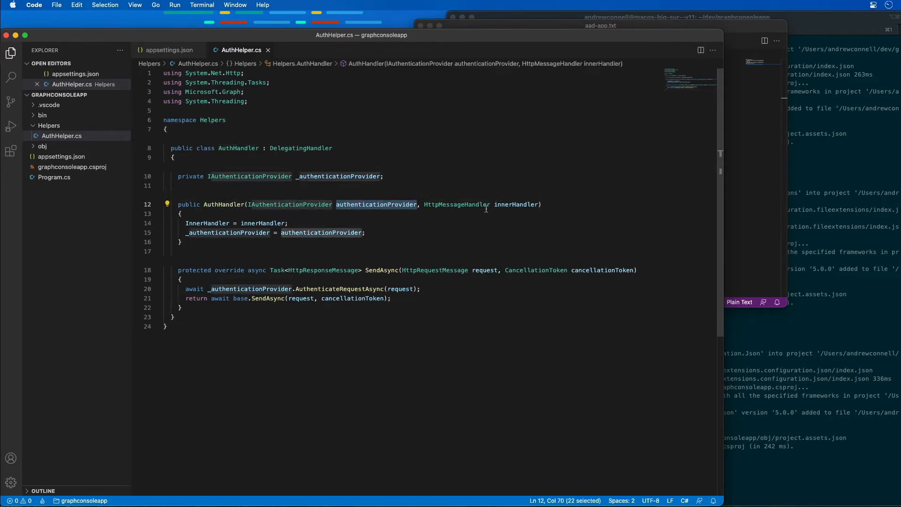
double_click(516, 204)
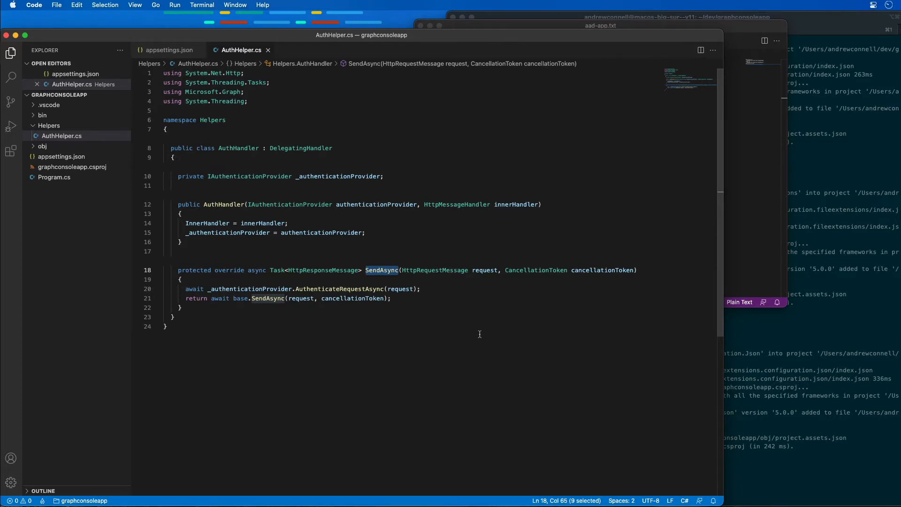
double_click(484, 270)
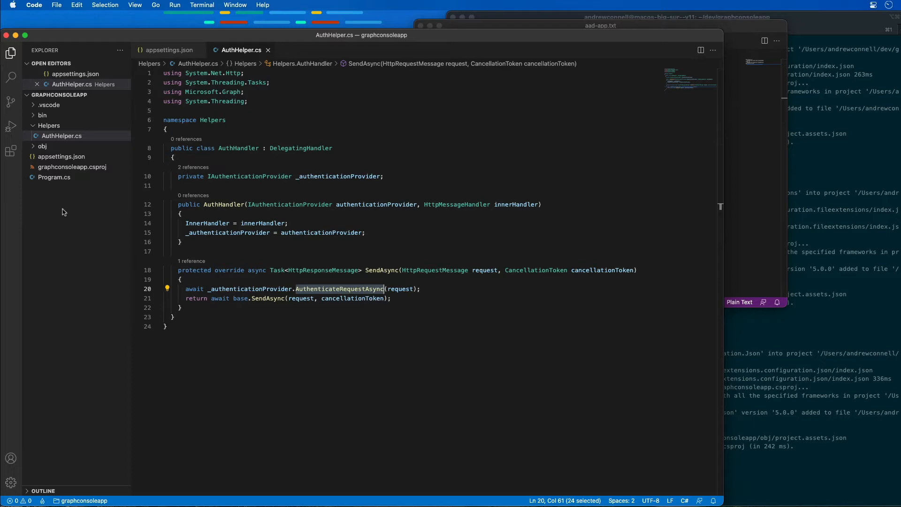
right_click(49, 125)
type("MsalAuthenticationProvider")
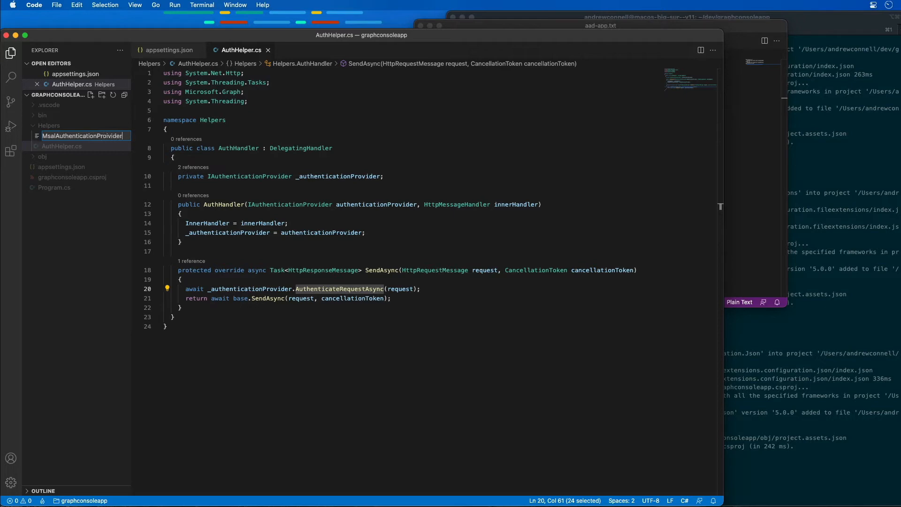
type(".cs")
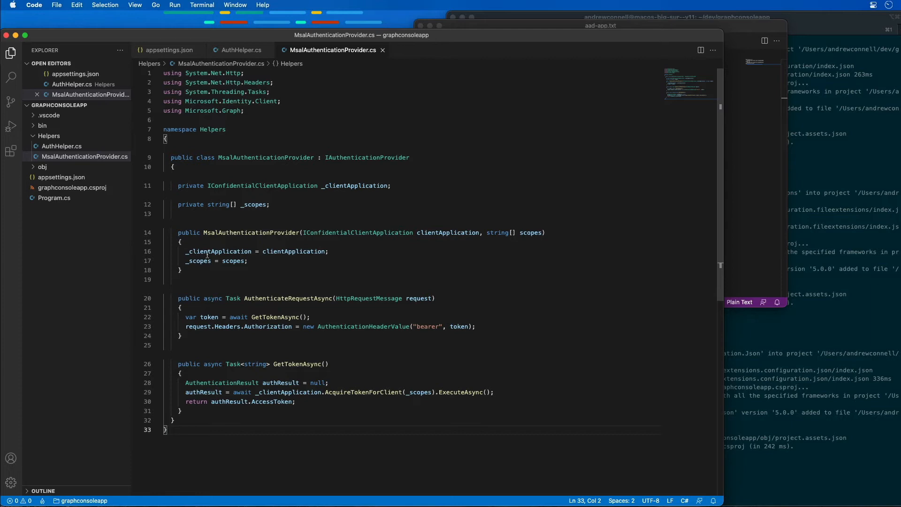
double_click(287, 299)
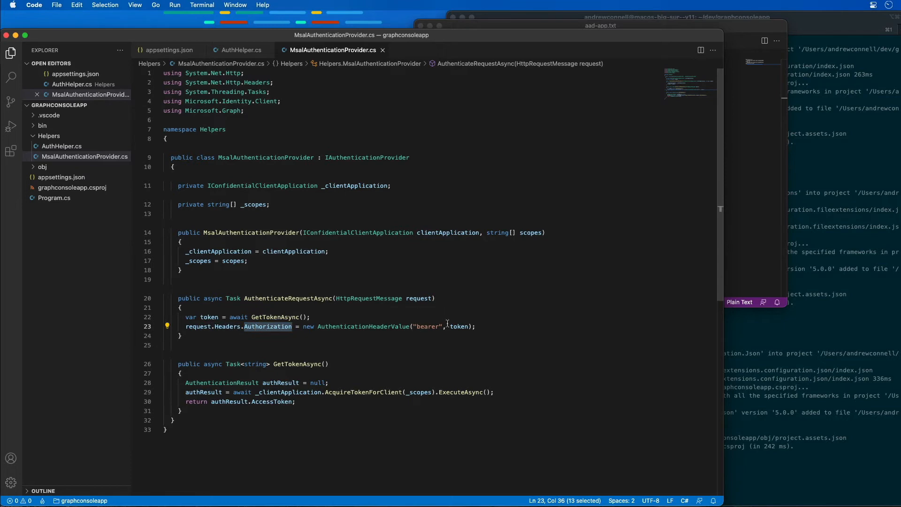
double_click(459, 326)
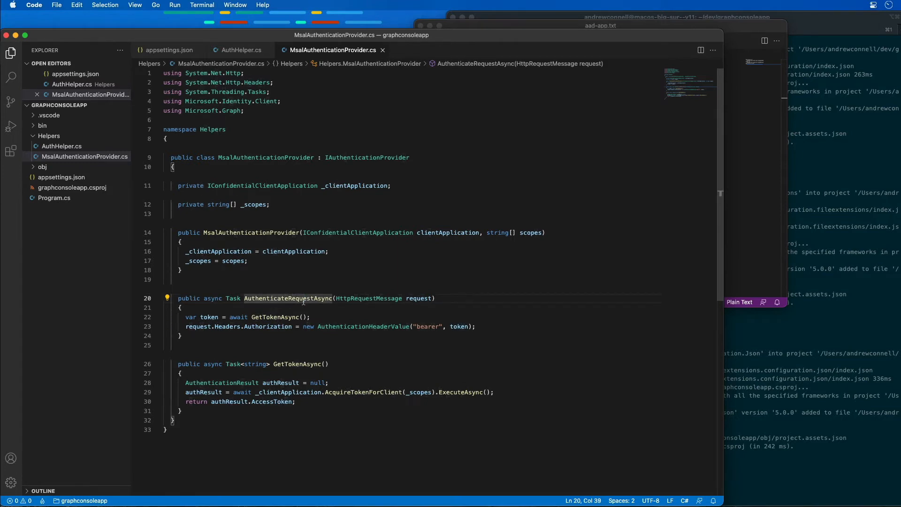
double_click(287, 297)
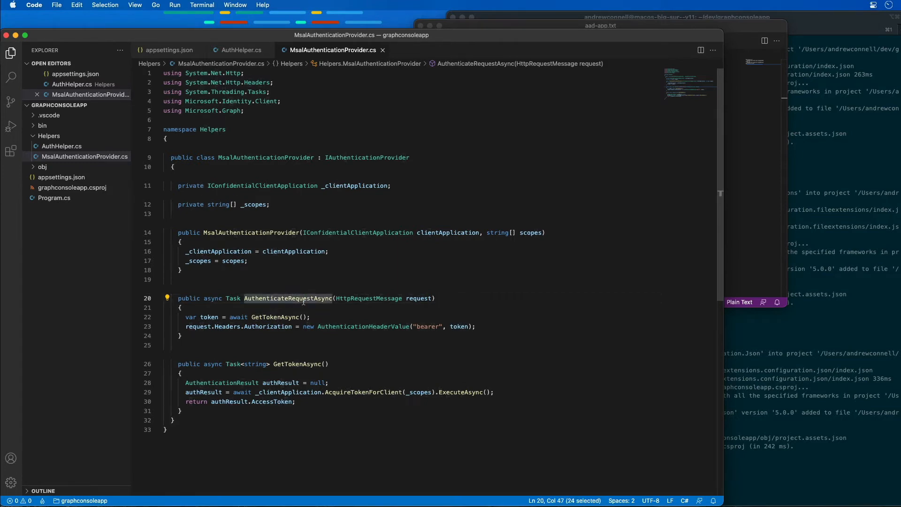
double_click(276, 317)
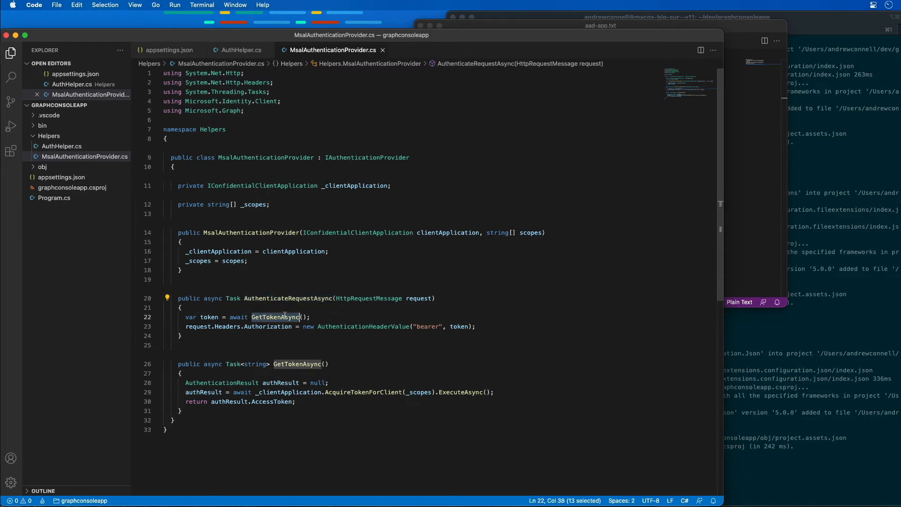
double_click(289, 392)
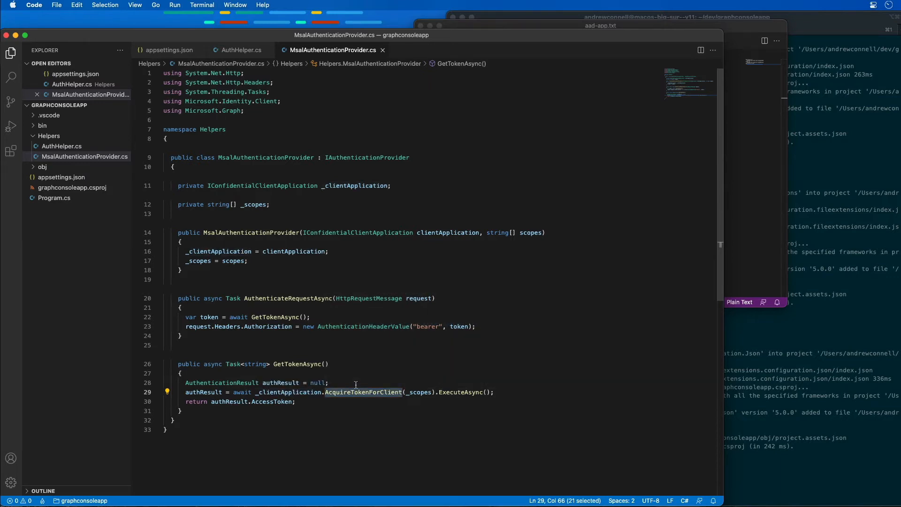
double_click(419, 392)
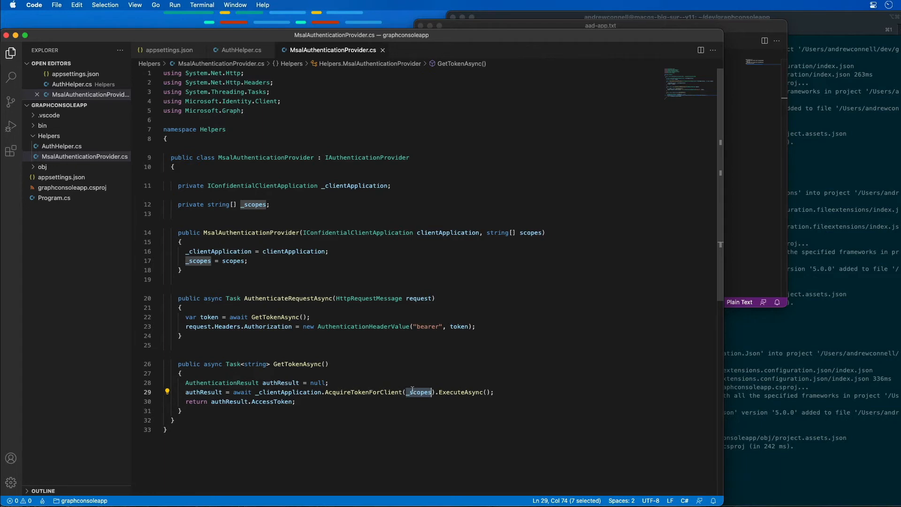
double_click(271, 402)
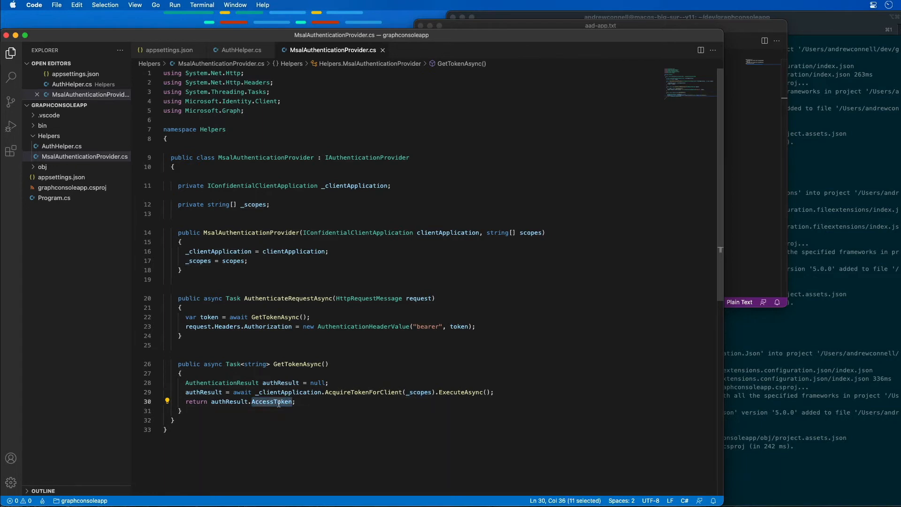
double_click(209, 317)
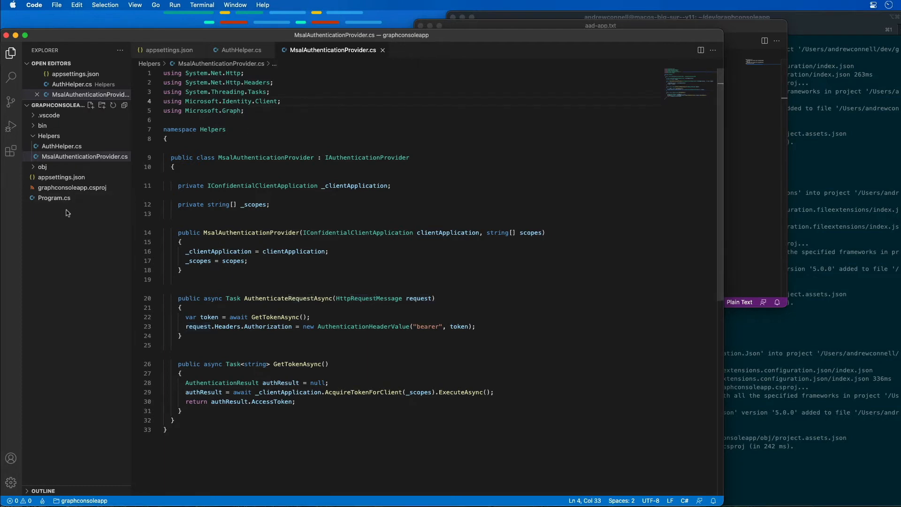
Add the using directives to Program.cs and declare 'private static GraphServiceClient _graphClient;'.
left_click(54, 198)
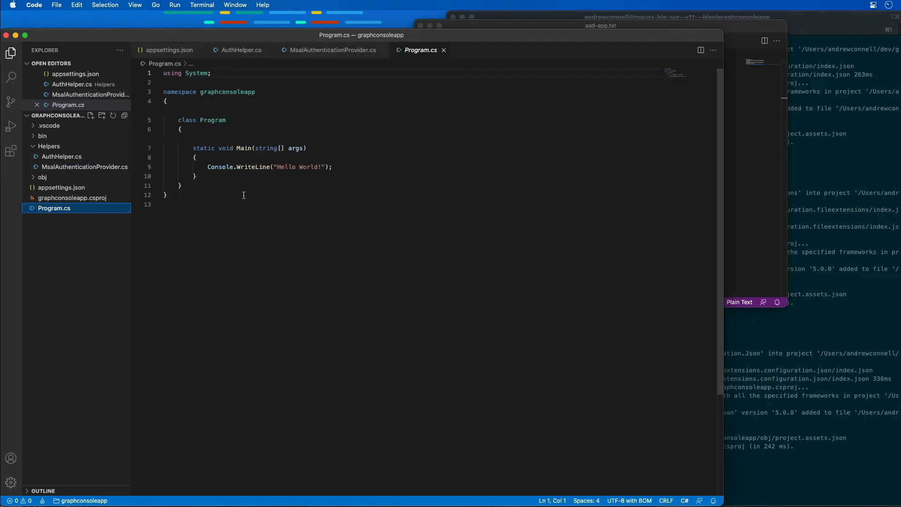
type("using System.Collections.Generic;")
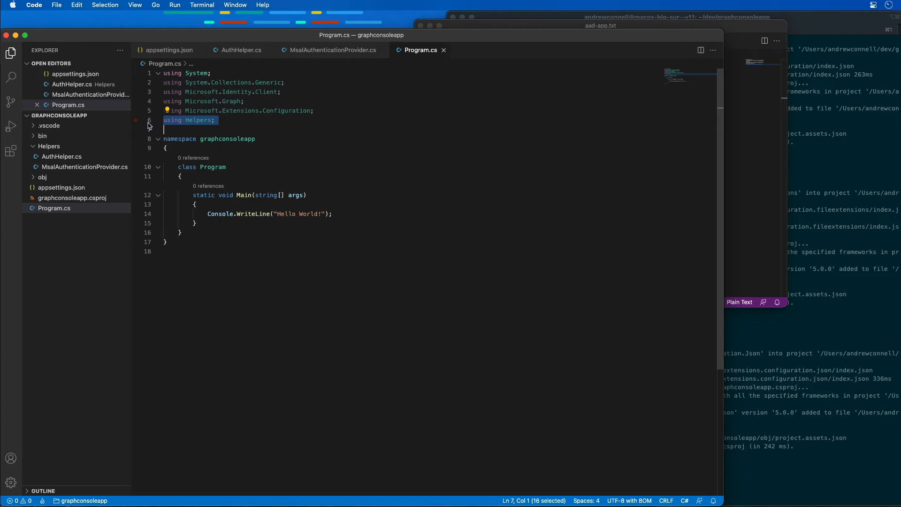
left_click(254, 176)
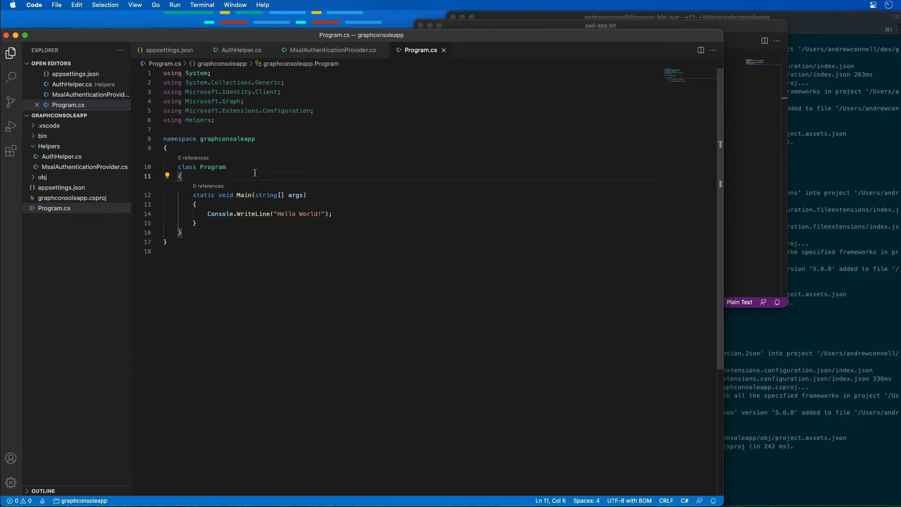
key("Enter")
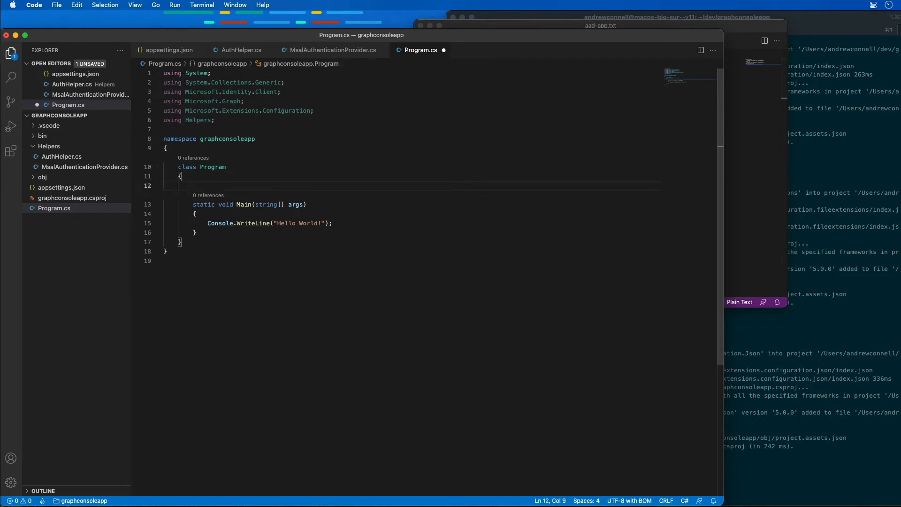
type("private")
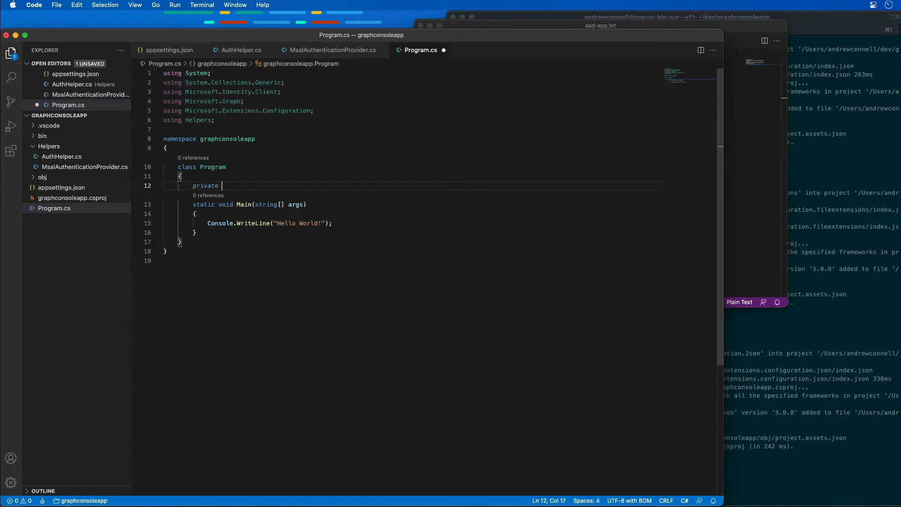
type("static GraphServiceClient")
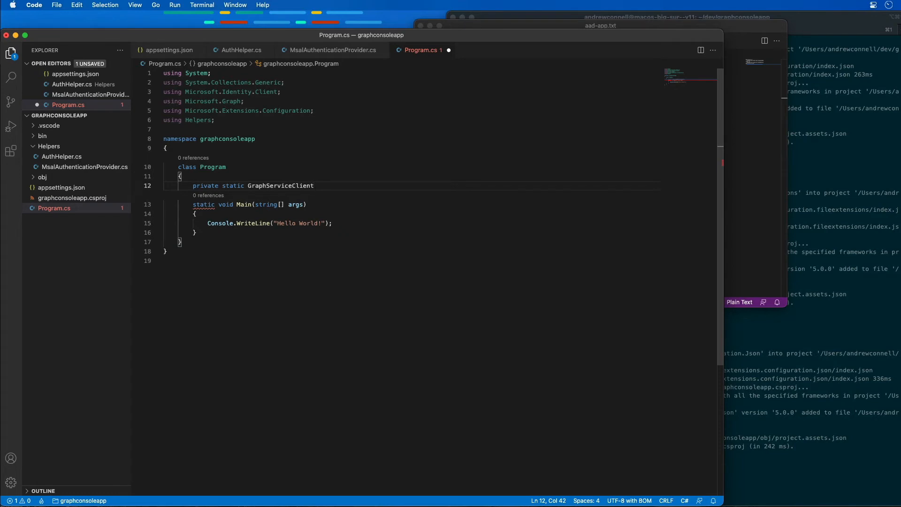
type("_graph")
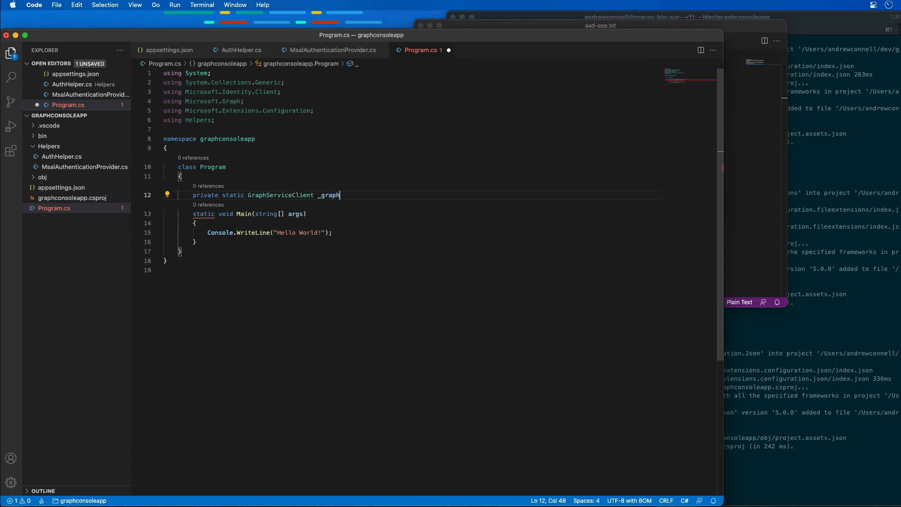
type("Client;")
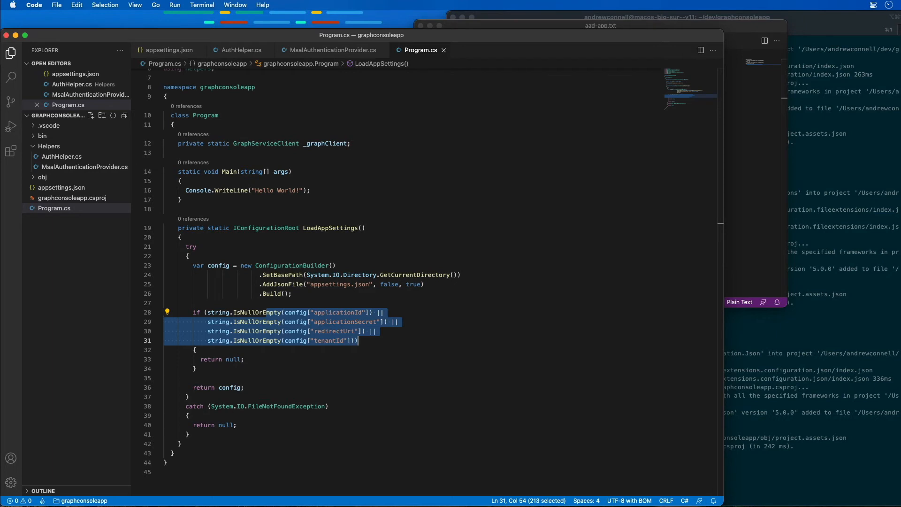
mouse_move(211, 444)
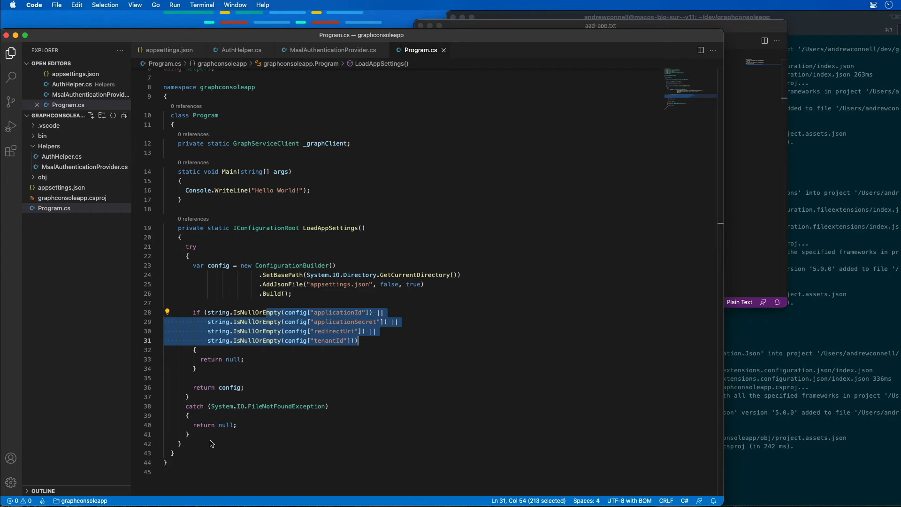
mouse_move(195, 442)
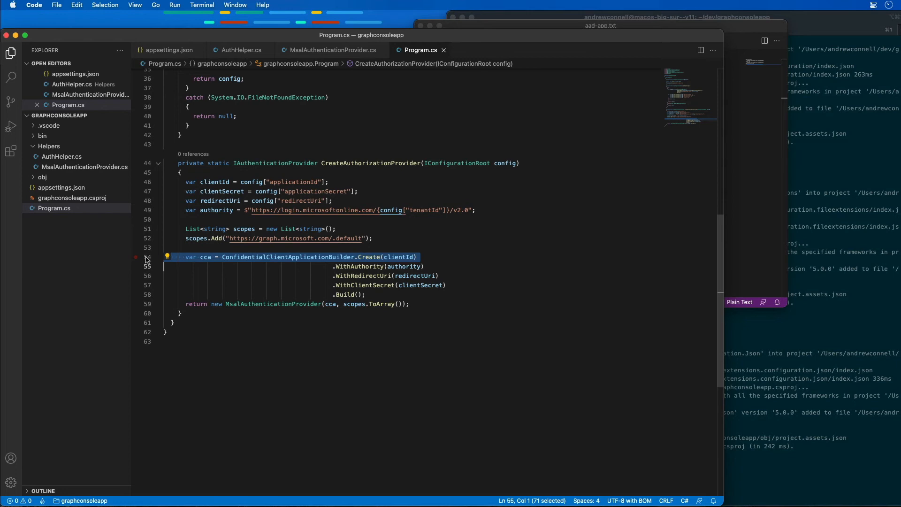
Highlight the ConfidentialClientApplicationBuilder statement in CreateAuthorizationProvider.
double_click(274, 304)
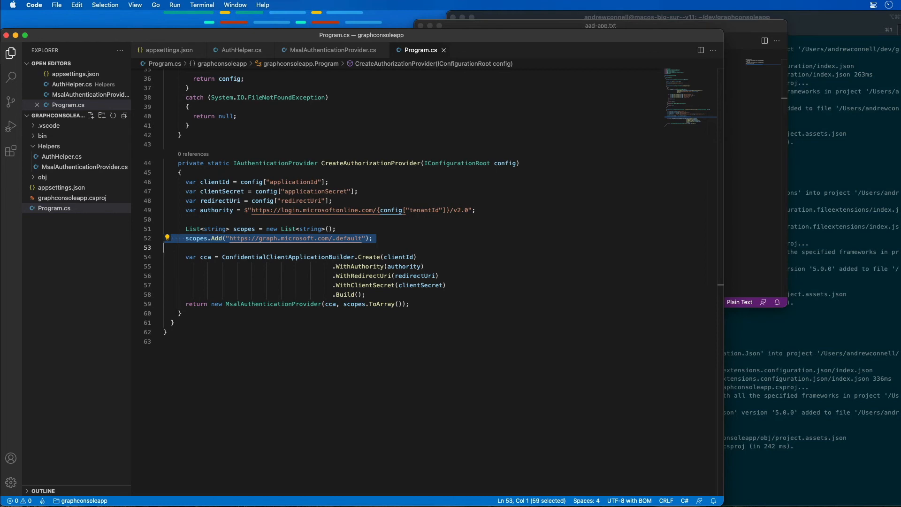
mouse_move(210, 279)
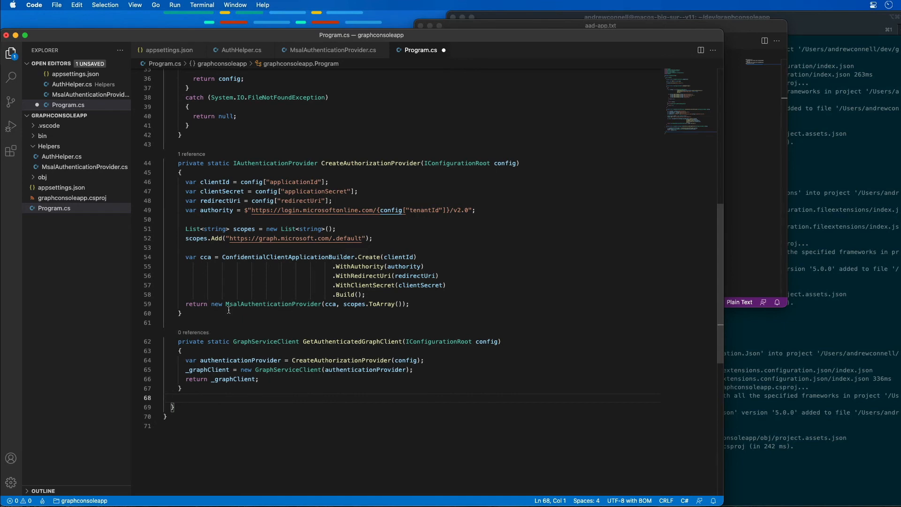
Paste GetAuthenticatedGraphClient and highlight its CreateAuthorizationProvider call and GraphServiceClient construction.
double_click(352, 341)
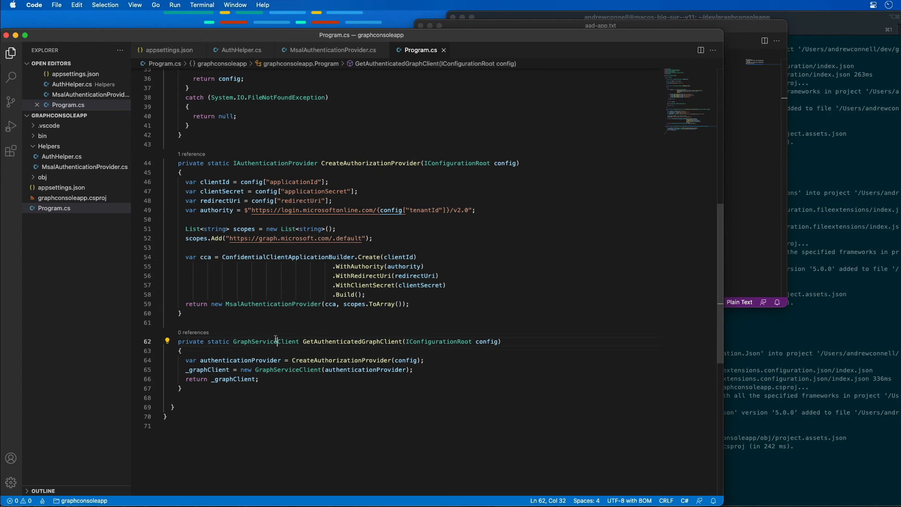
double_click(266, 341)
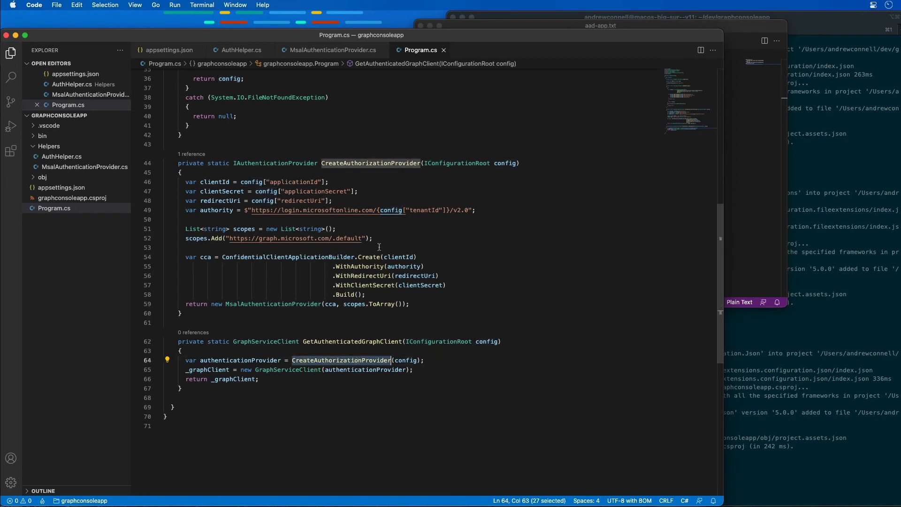
left_click(216, 361)
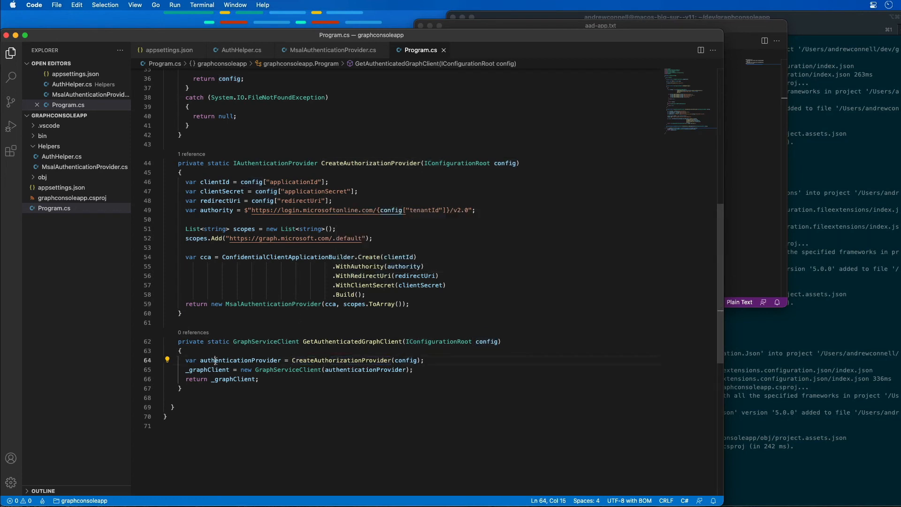
double_click(287, 369)
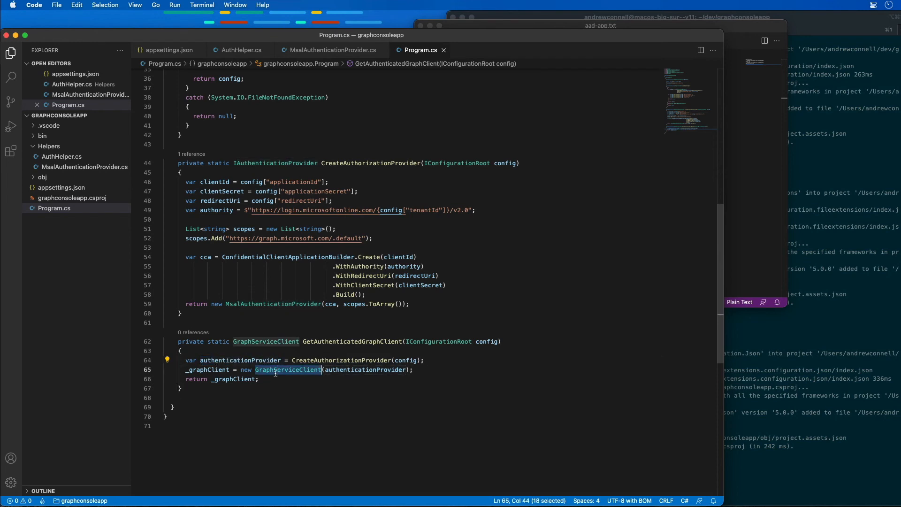
double_click(365, 370)
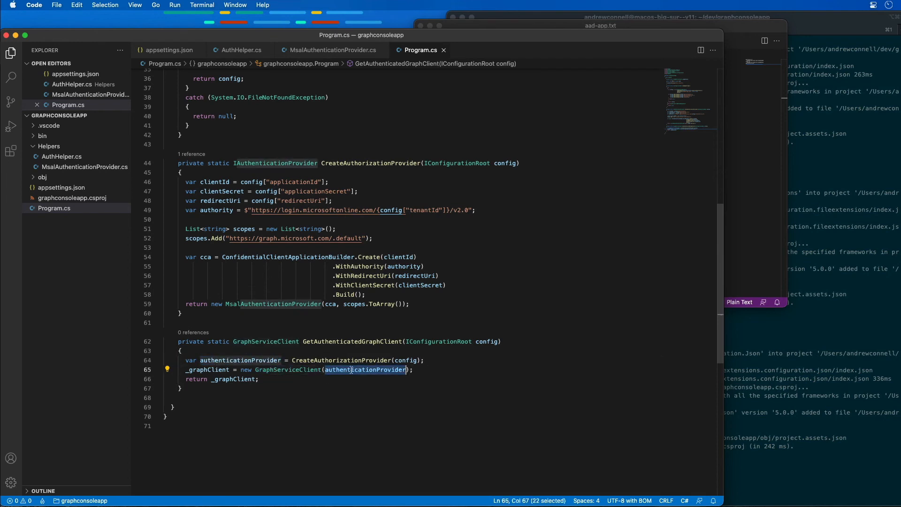
left_click(218, 369)
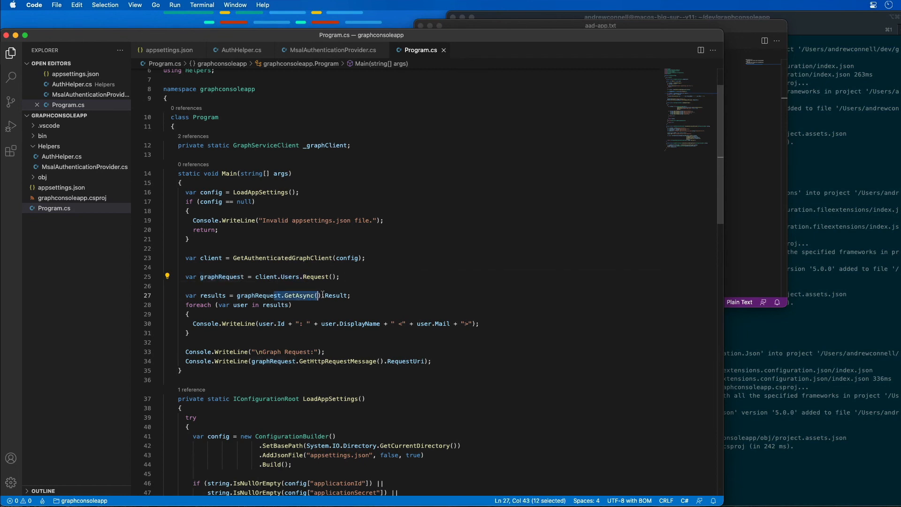
Have Main call client.Users.Request().GetAsync() and print each user in a loop.
double_click(338, 295)
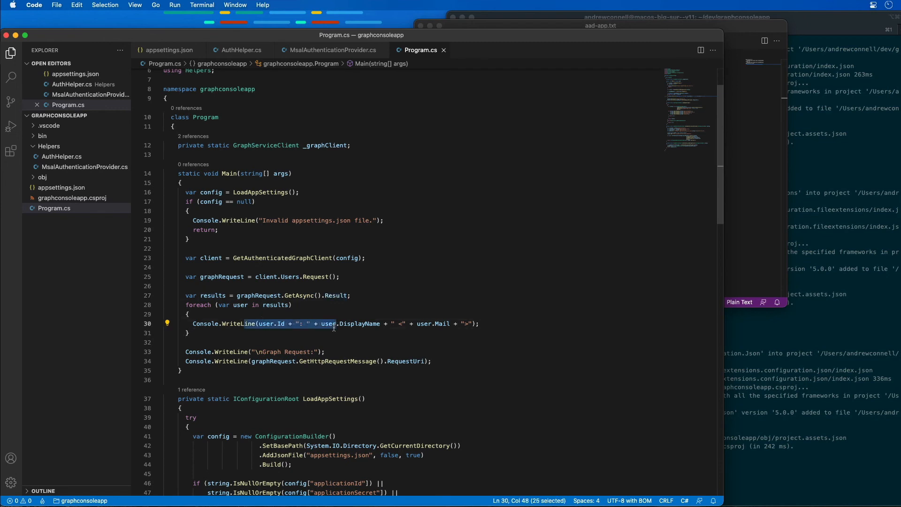
scroll("down", 3)
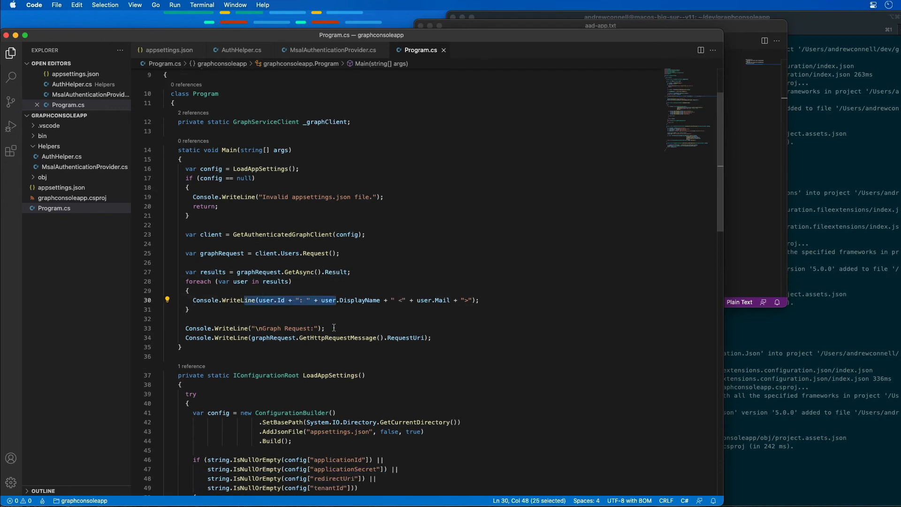
scroll("down", 3)
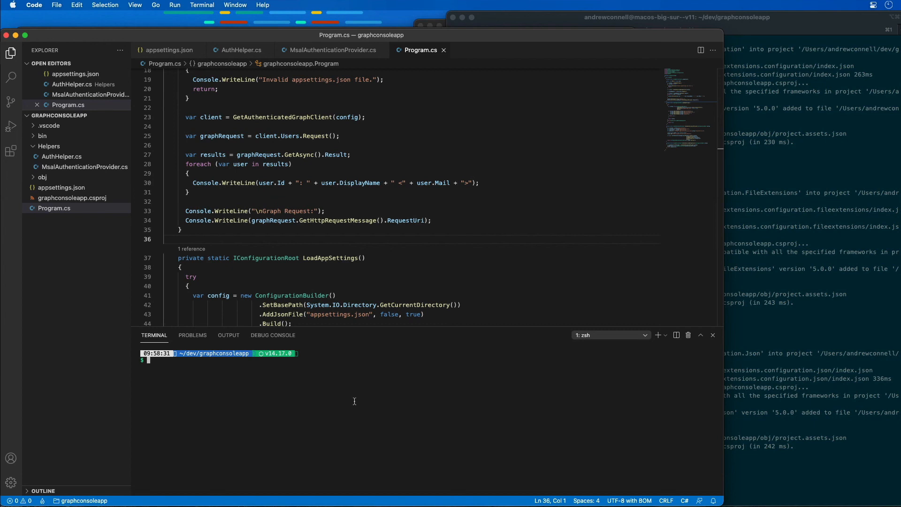
Run 'dotnet dev-certs https --trust' in the integrated terminal.
type("dotnet")
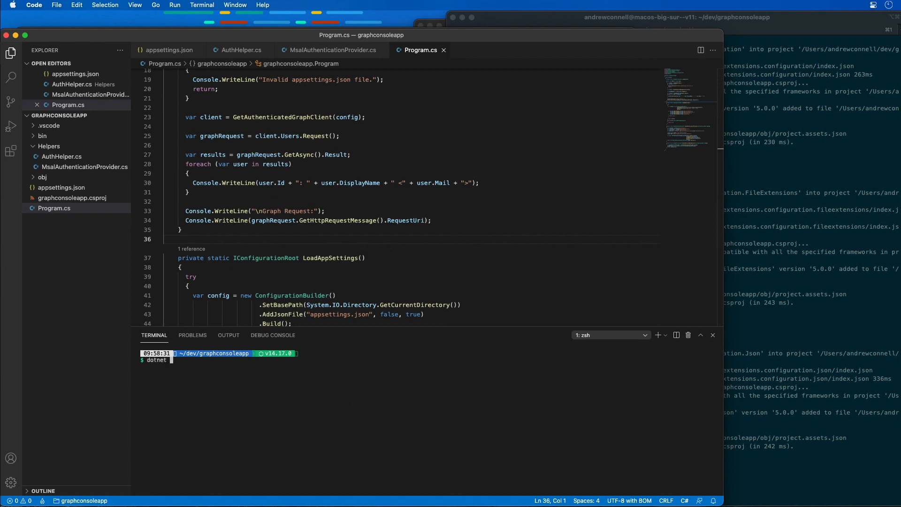
type("dev-certs https --trust")
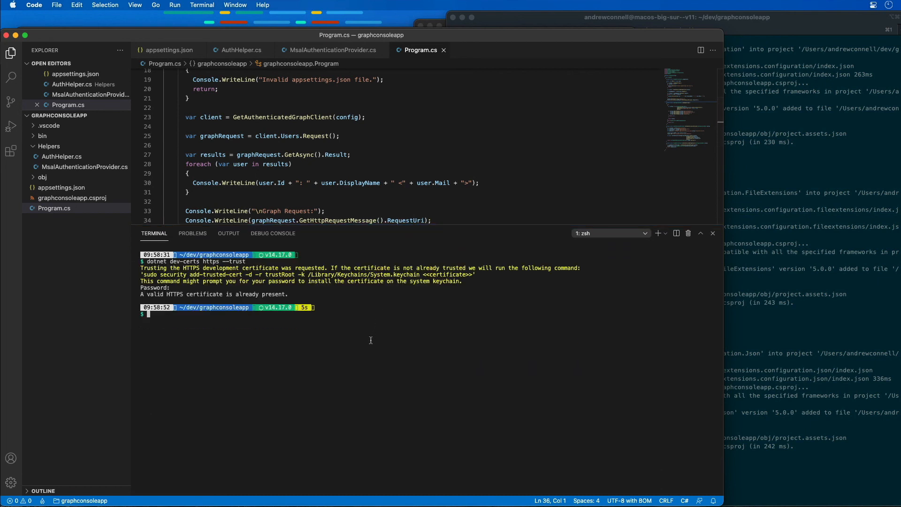
Run 'dotnet build' with zero warnings, then type 'dotnet run' and correct its typo.
type("dotnet build")
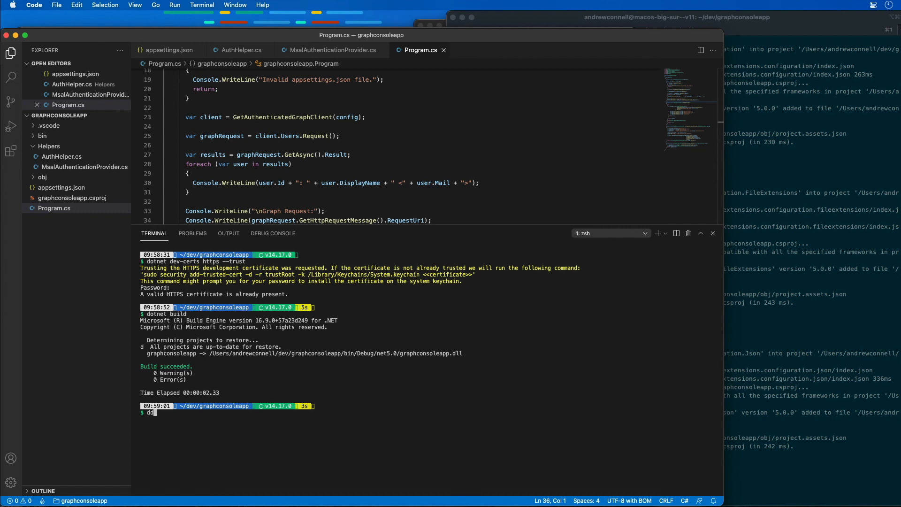
type("otnet run")
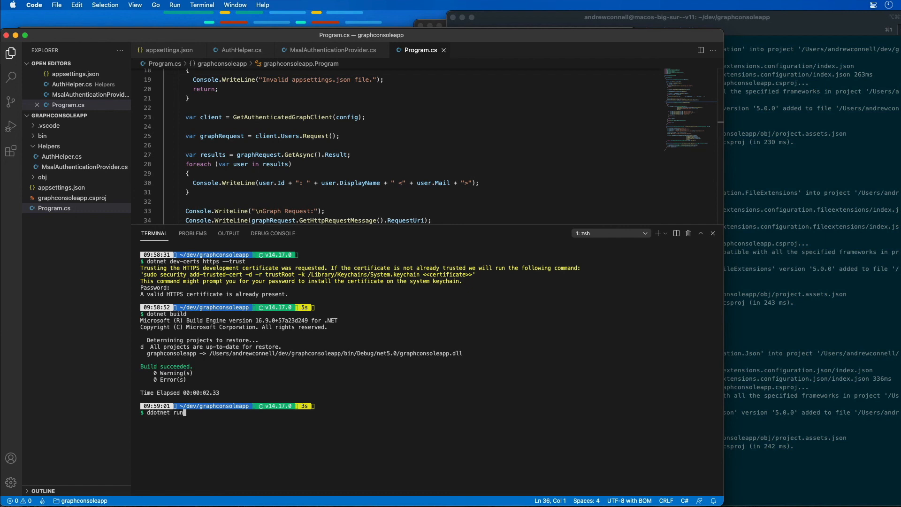
key("Backspace")
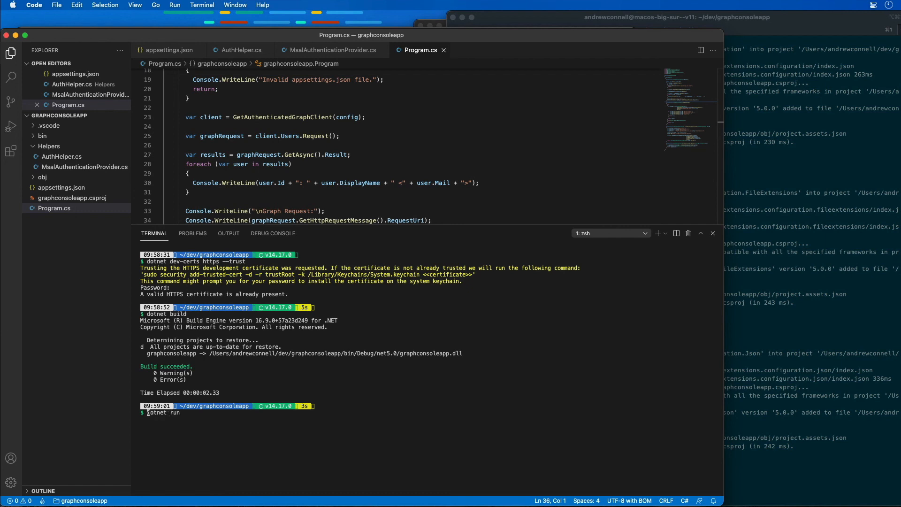